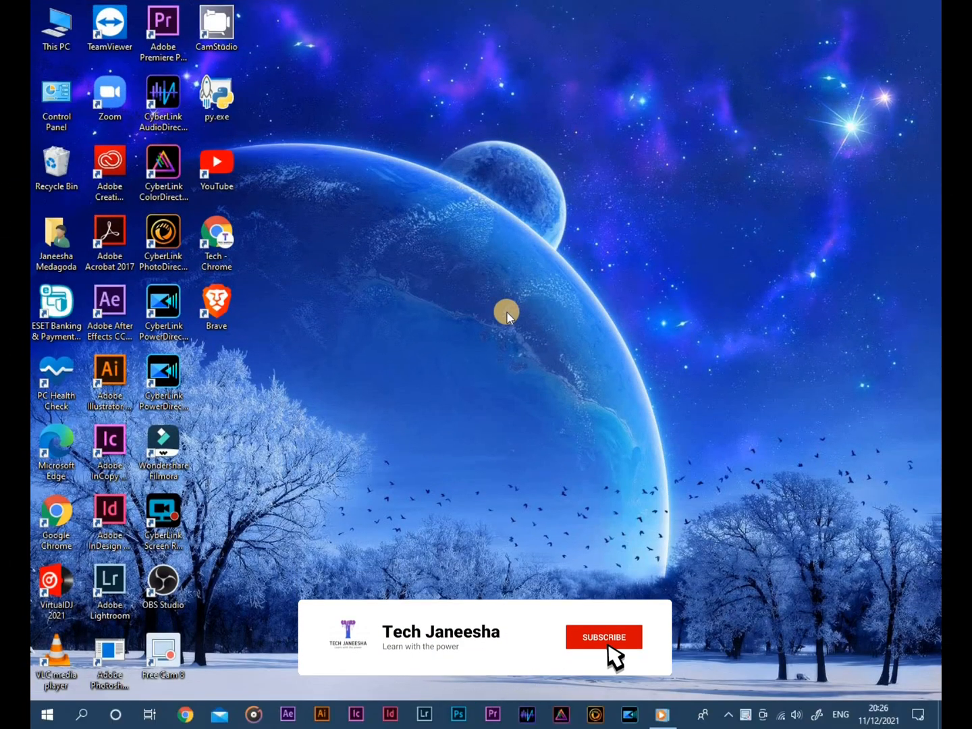
Launch Chrome, search Google for 'km player' and open the 'KMPlayer - We Play All' result.
left_click(602, 637)
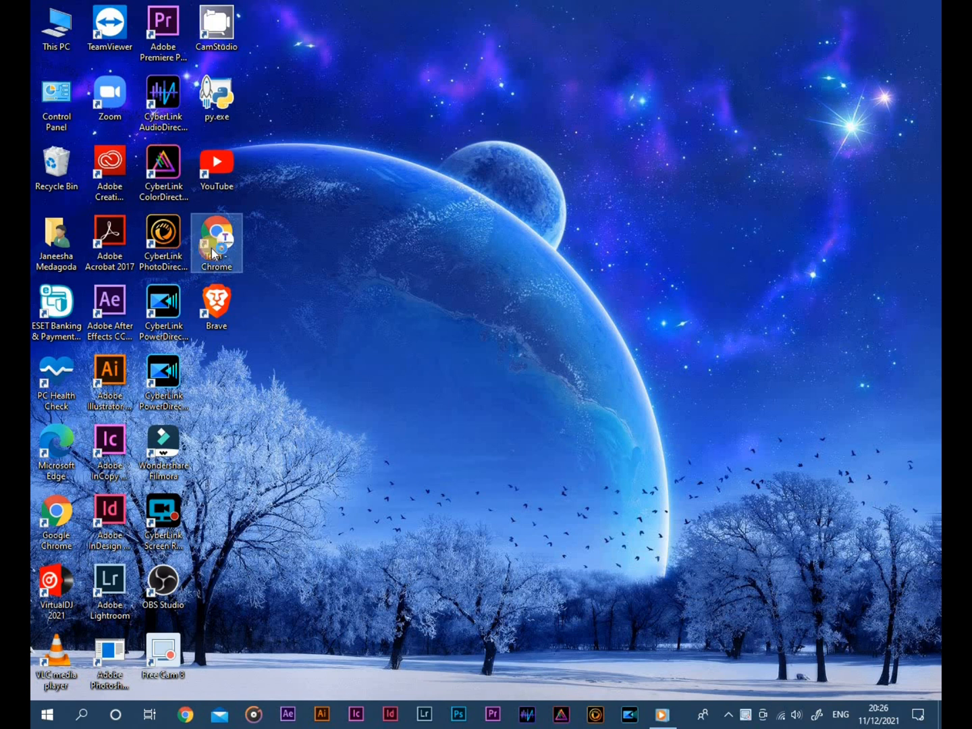
mouse_move(216, 243)
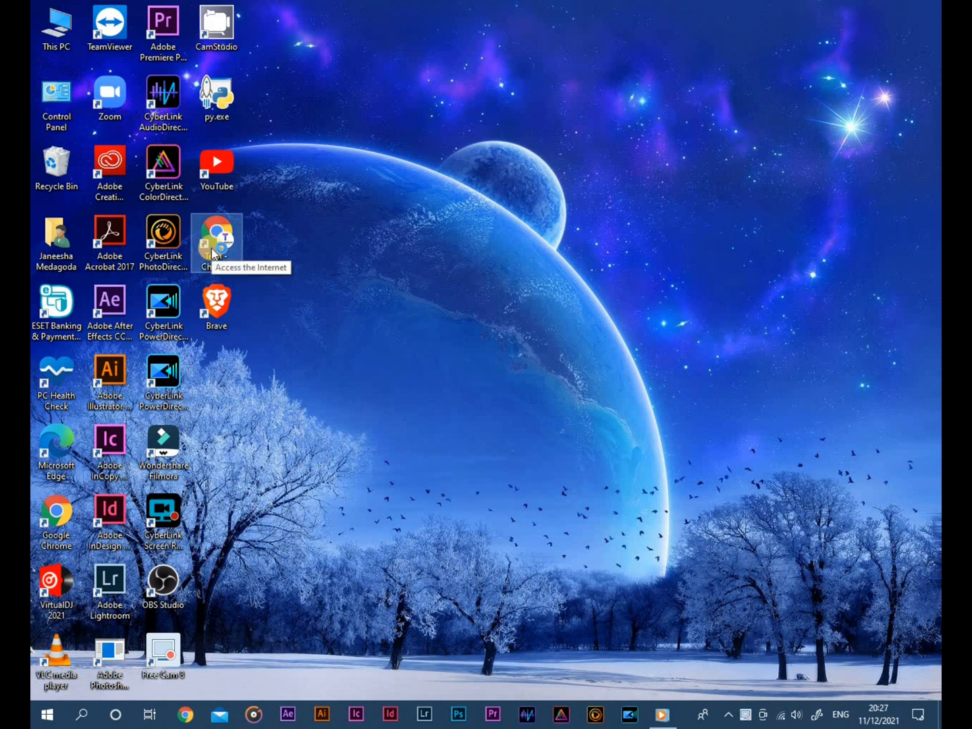
double_click(216, 237)
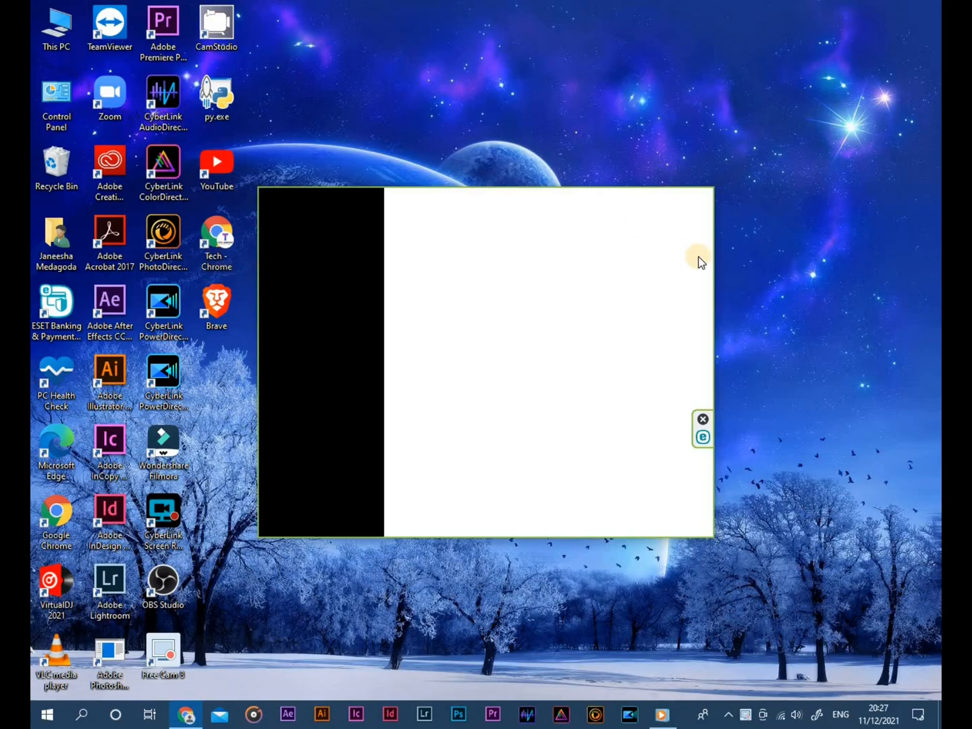
left_click(185, 714)
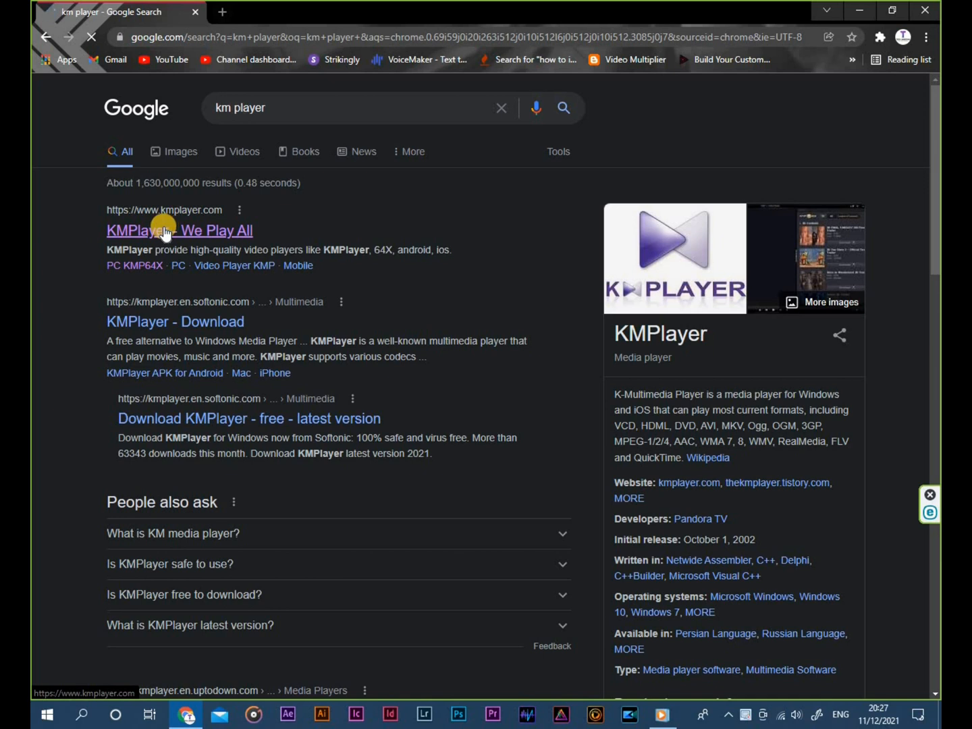
left_click(162, 231)
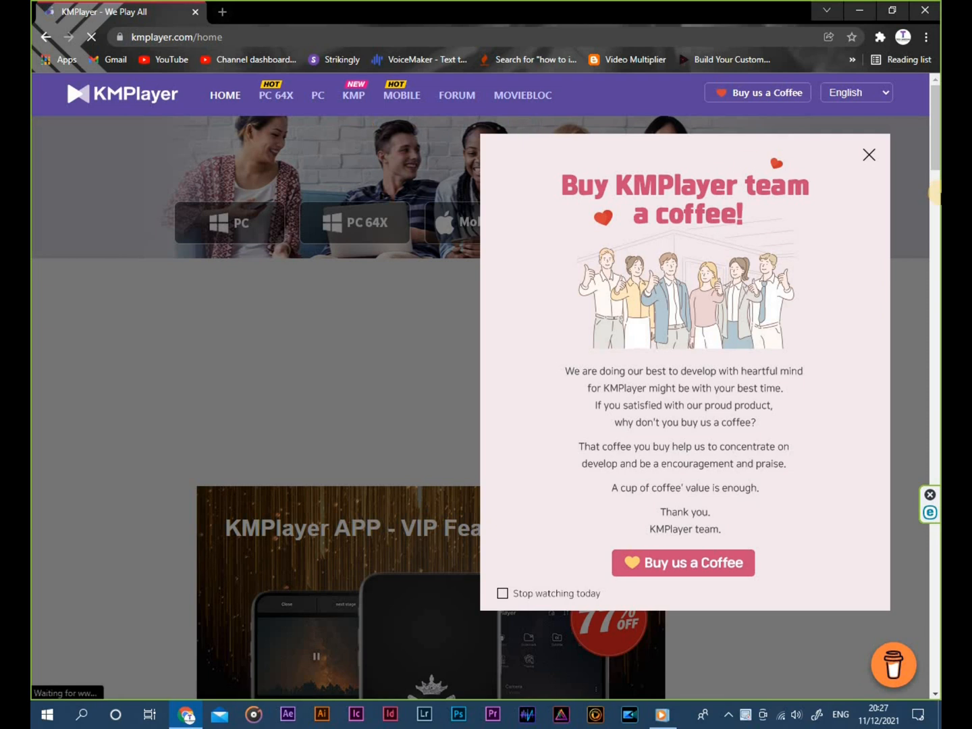
Dismiss the coffee-donation popup and go to the PC 64X page.
left_click(868, 154)
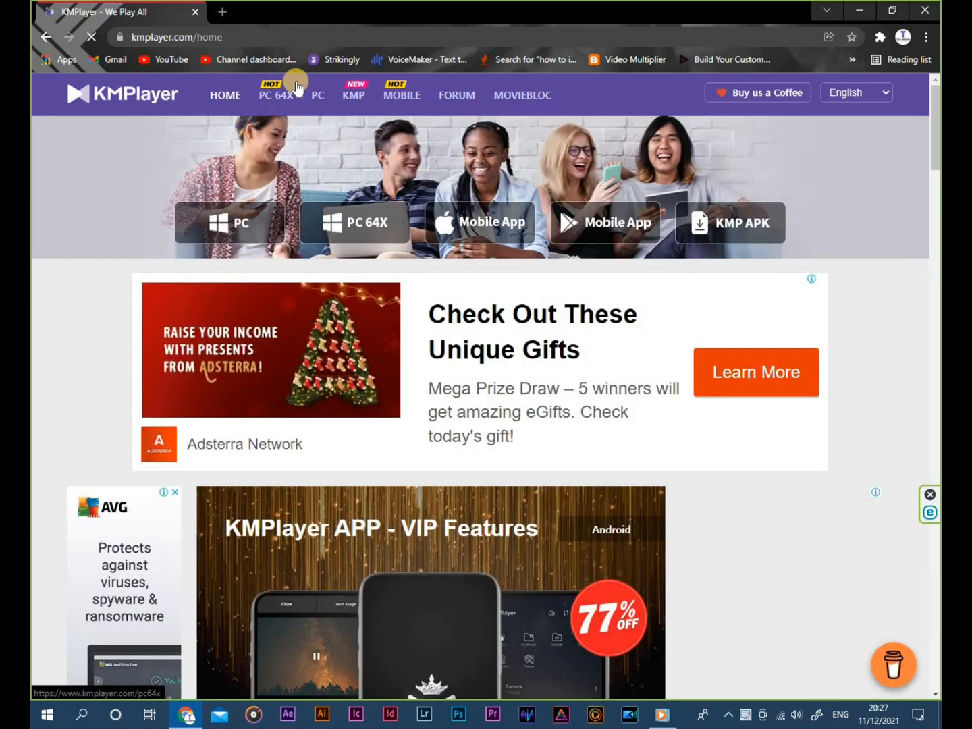
left_click(353, 223)
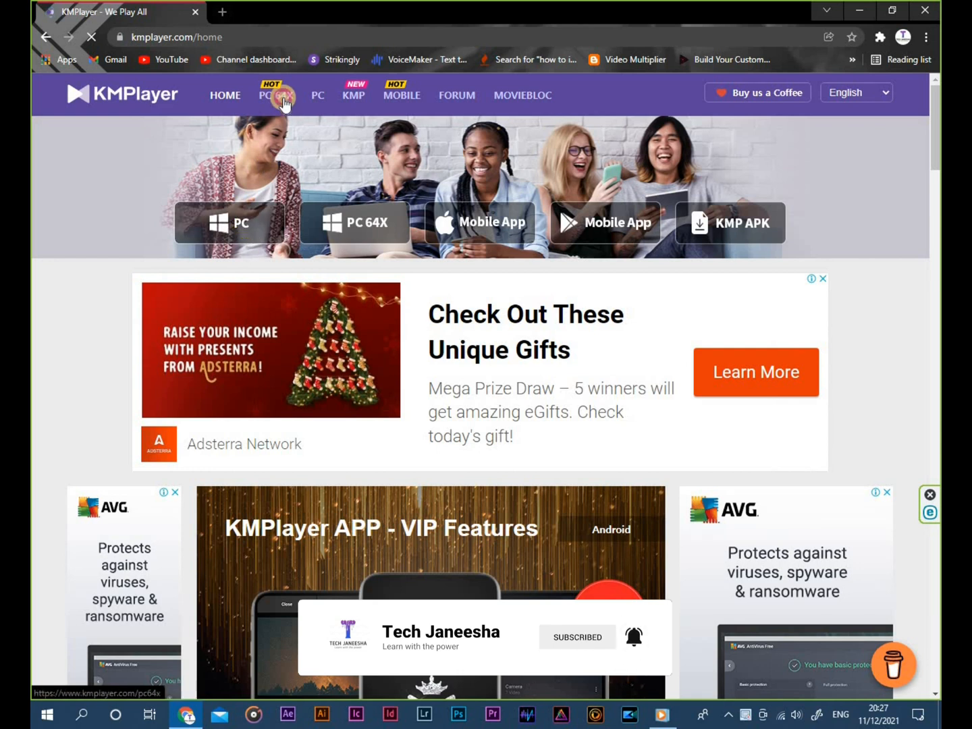
left_click(275, 95)
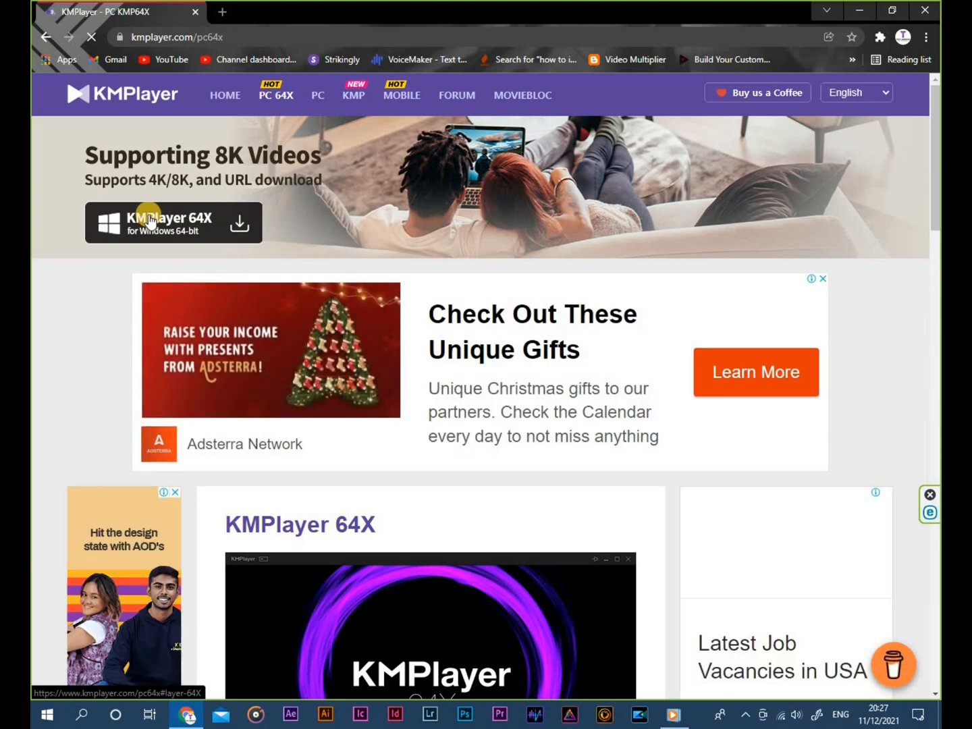
Request the KMPlayer 64X for Windows 64-bit download from the PC 64X page.
left_click(172, 222)
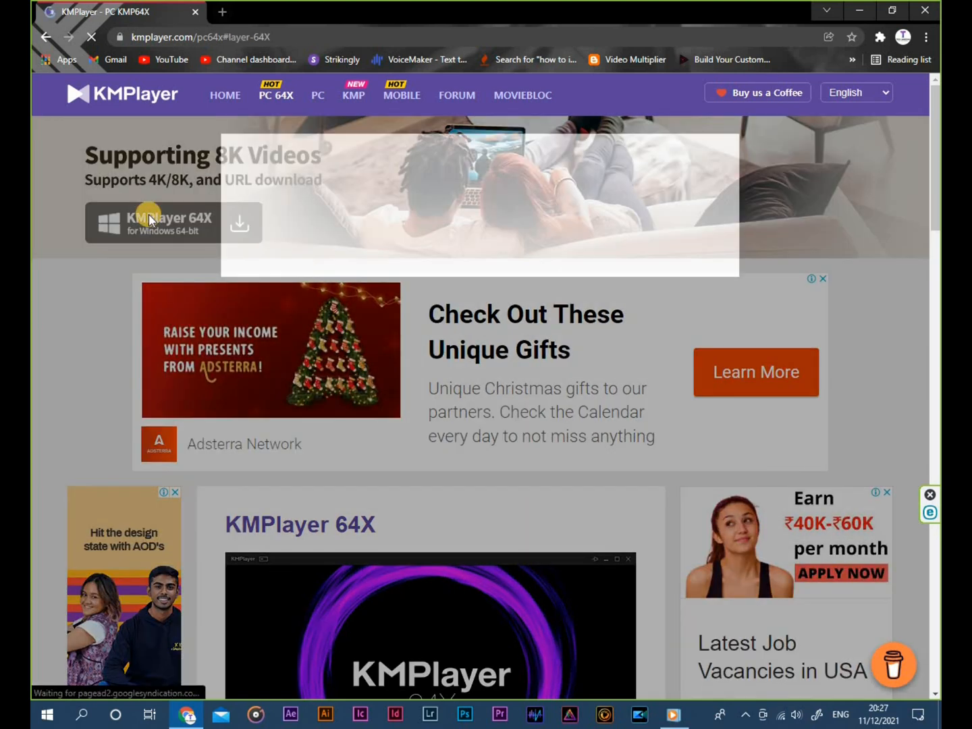
left_click(756, 93)
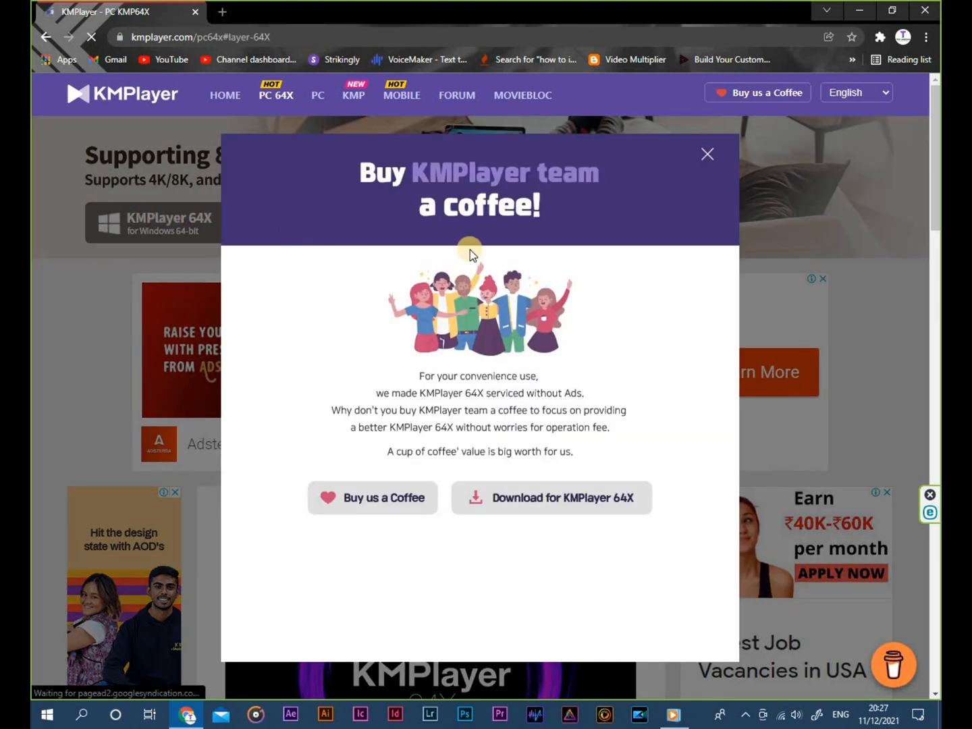
left_click(551, 498)
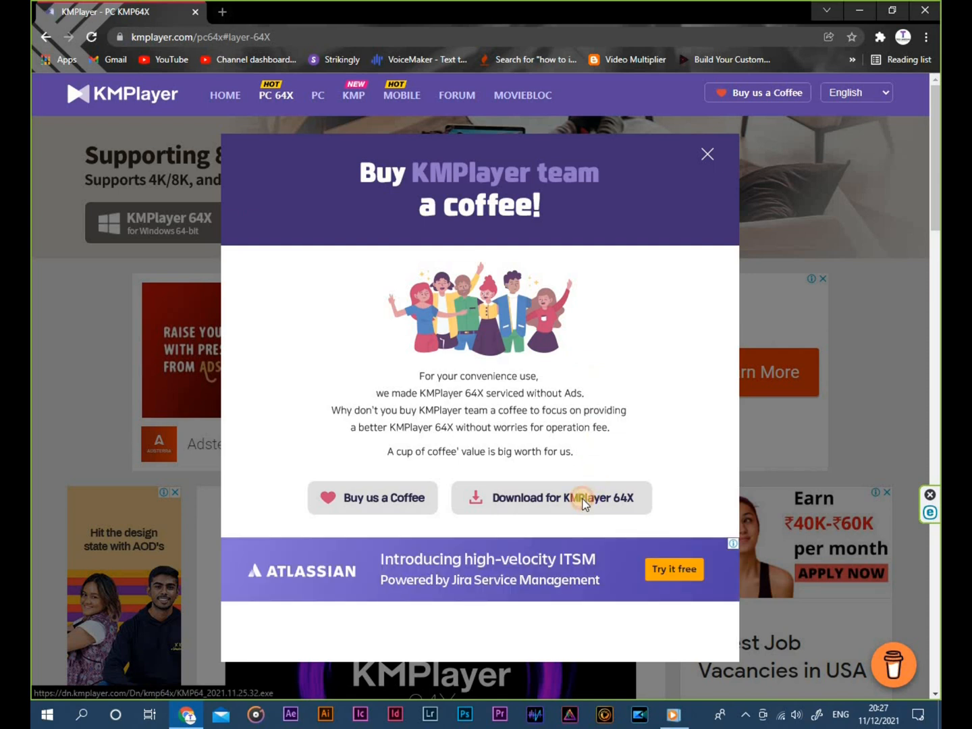
Download the KMPlayer 64X installer and run the .exe from Chrome's download bar.
left_click(550, 498)
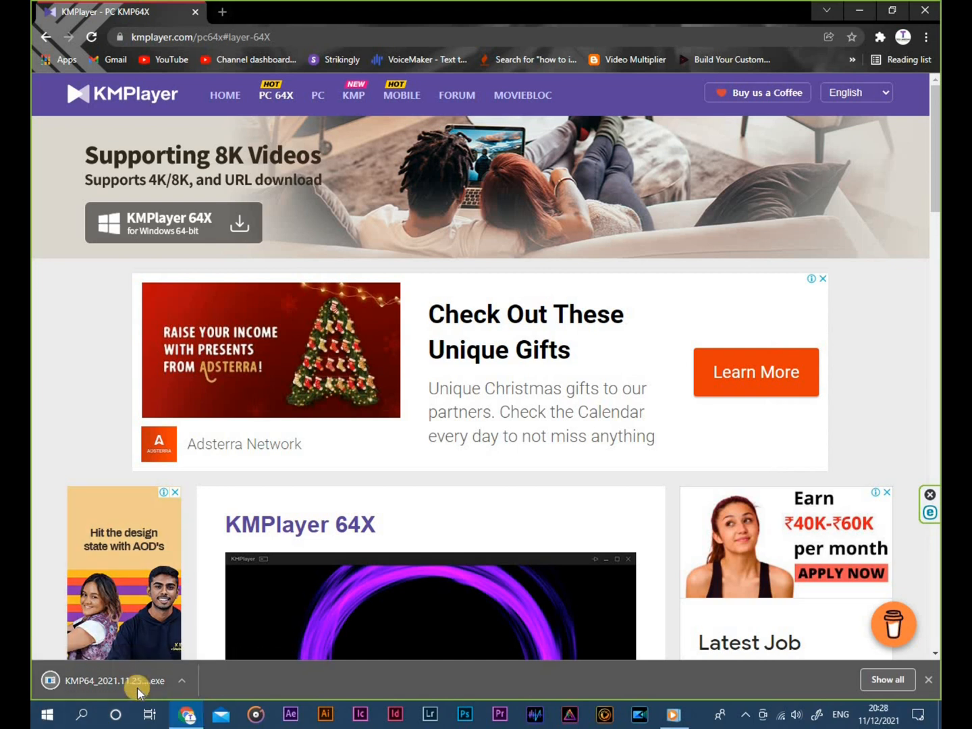
mouse_move(135, 681)
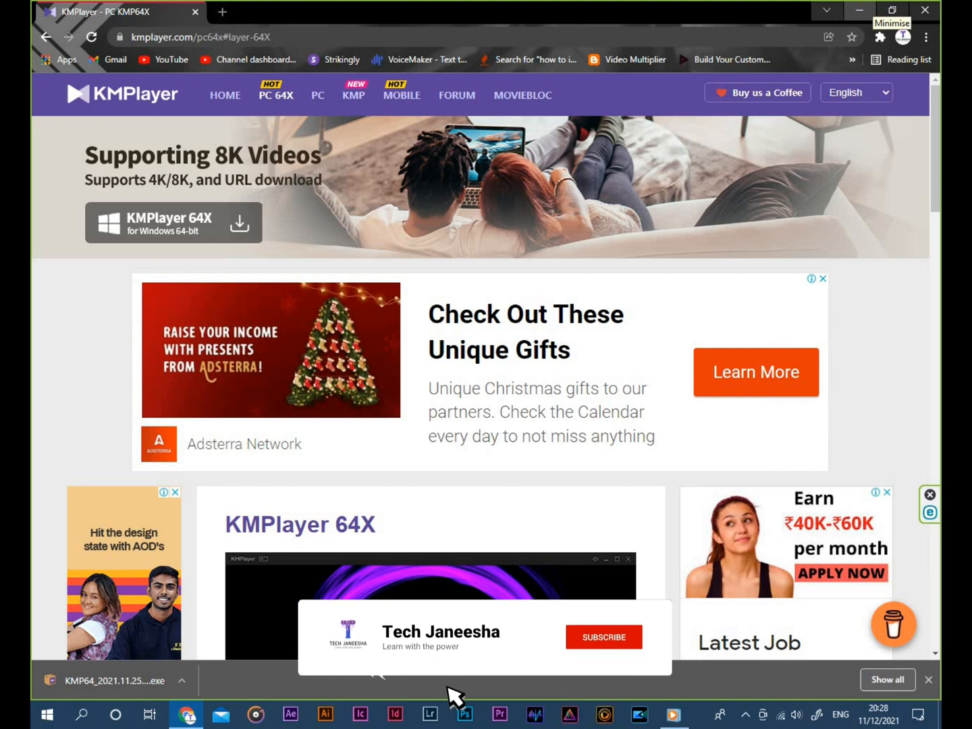
left_click(602, 636)
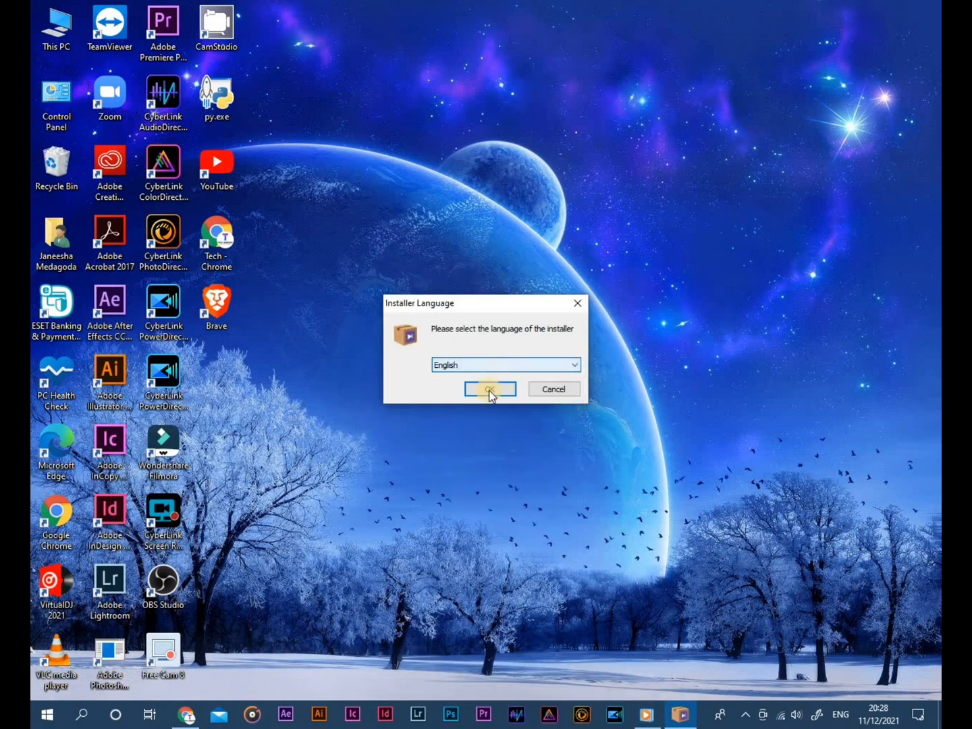
Accept English, the license and default components, and install into C:\Program Files\KMPlayer 64X.
left_click(488, 389)
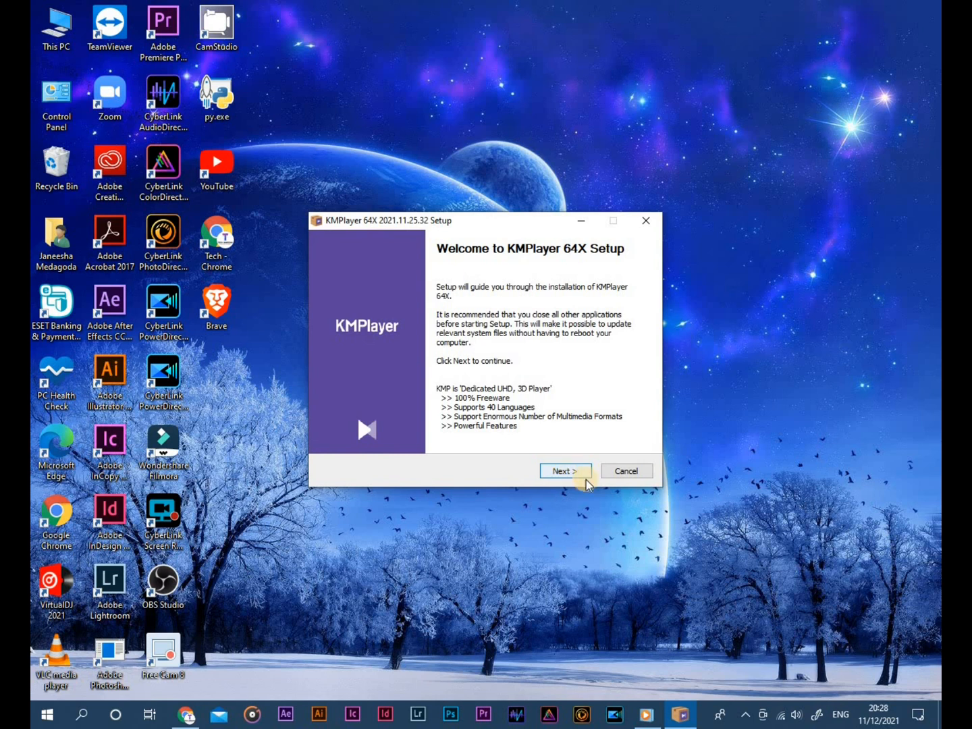
left_click(565, 470)
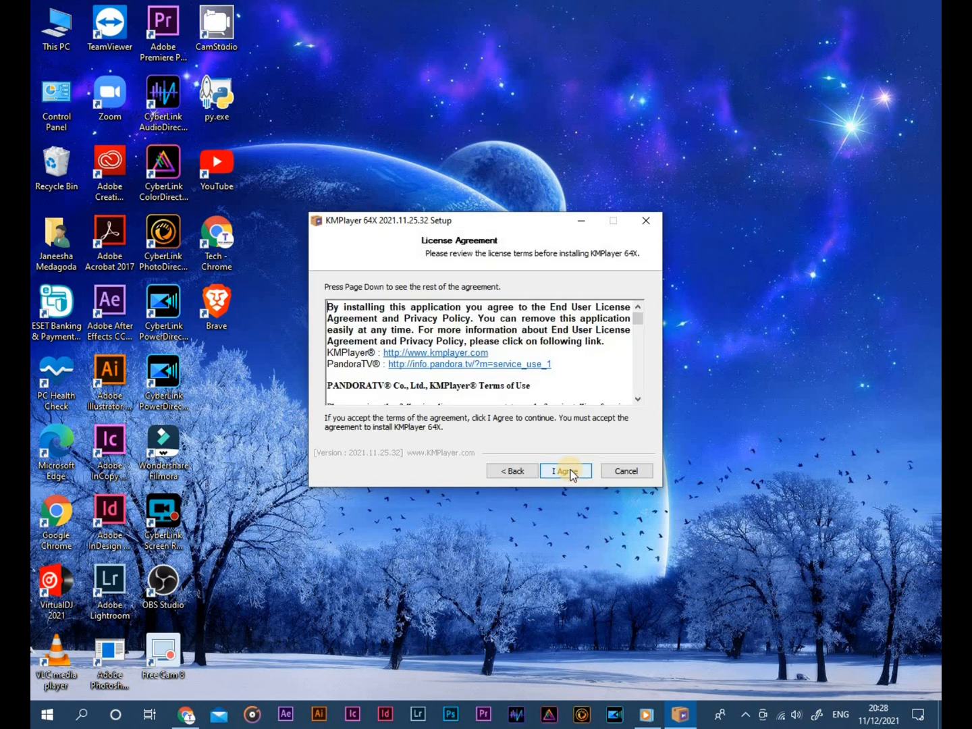
left_click(564, 471)
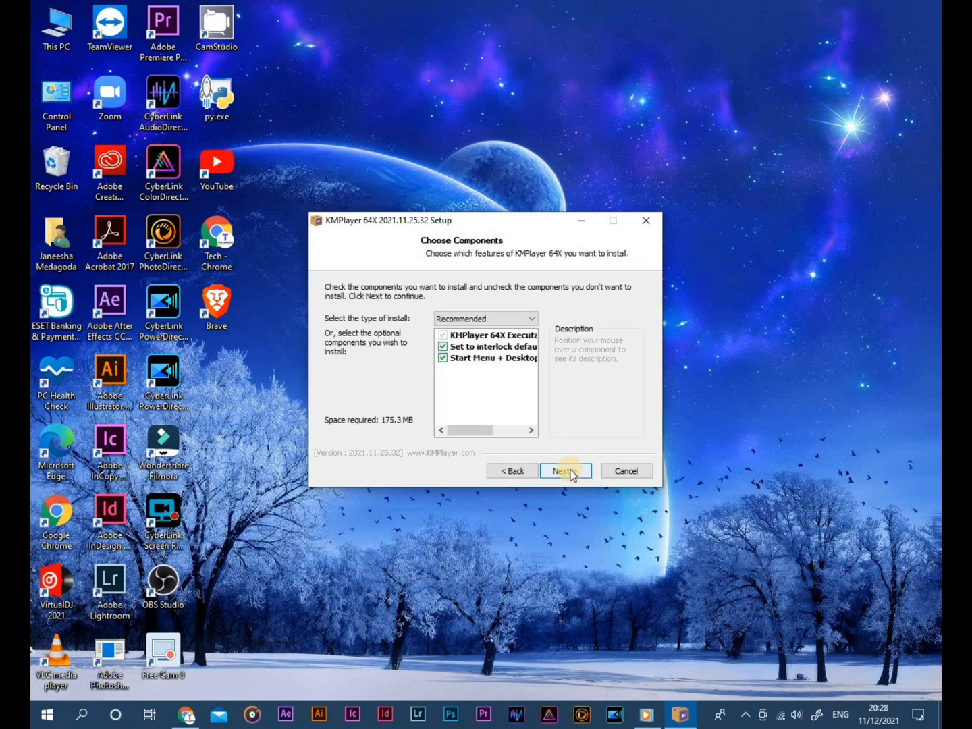
left_click(564, 471)
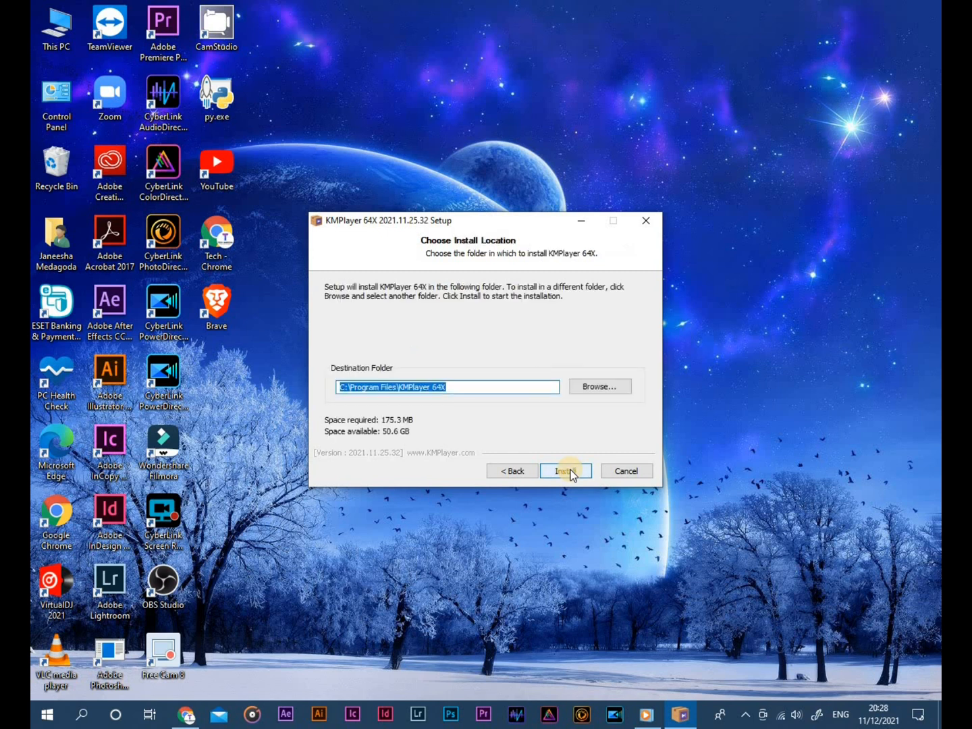
left_click(566, 471)
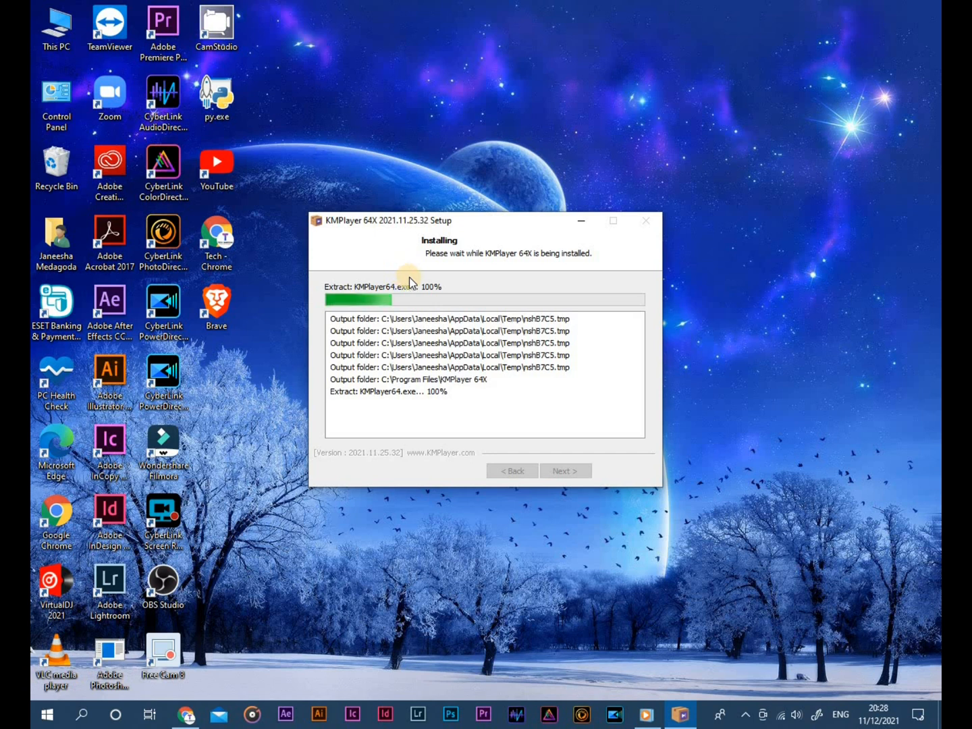
mouse_move(458, 335)
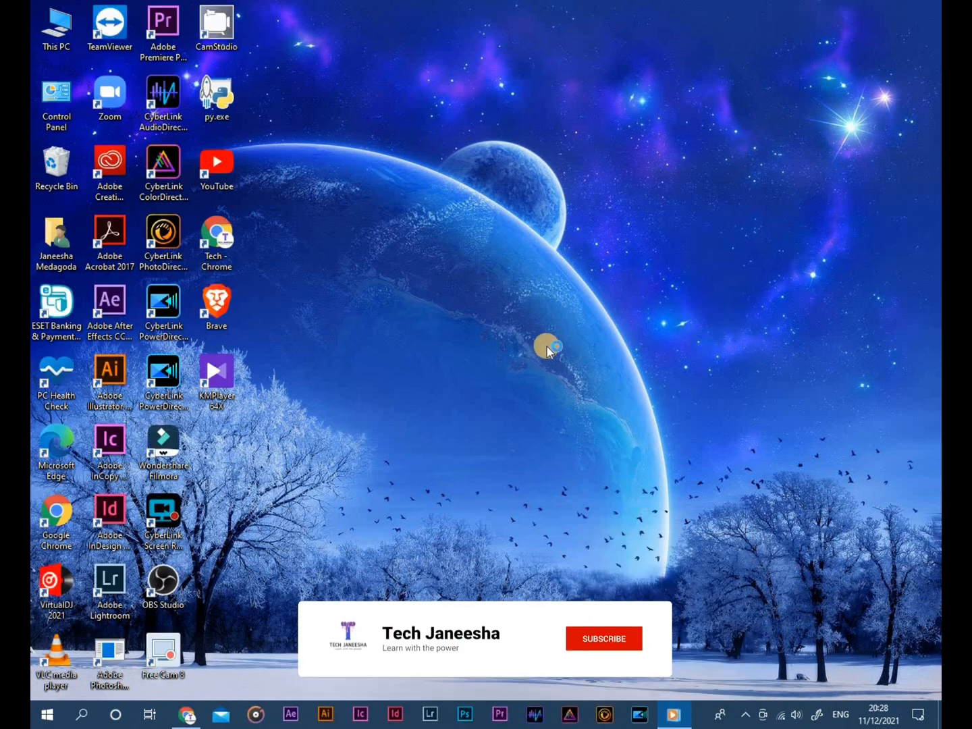
Finish setup with 'Run KMPlayer 64X' kept checked so the player launches.
left_click(602, 637)
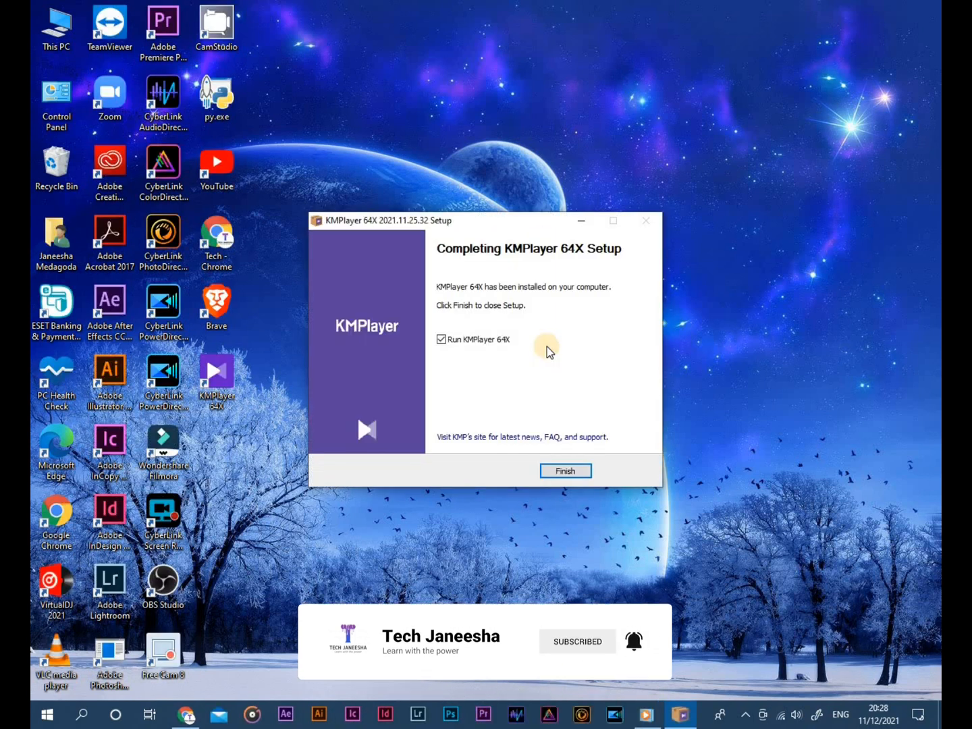
left_click(565, 470)
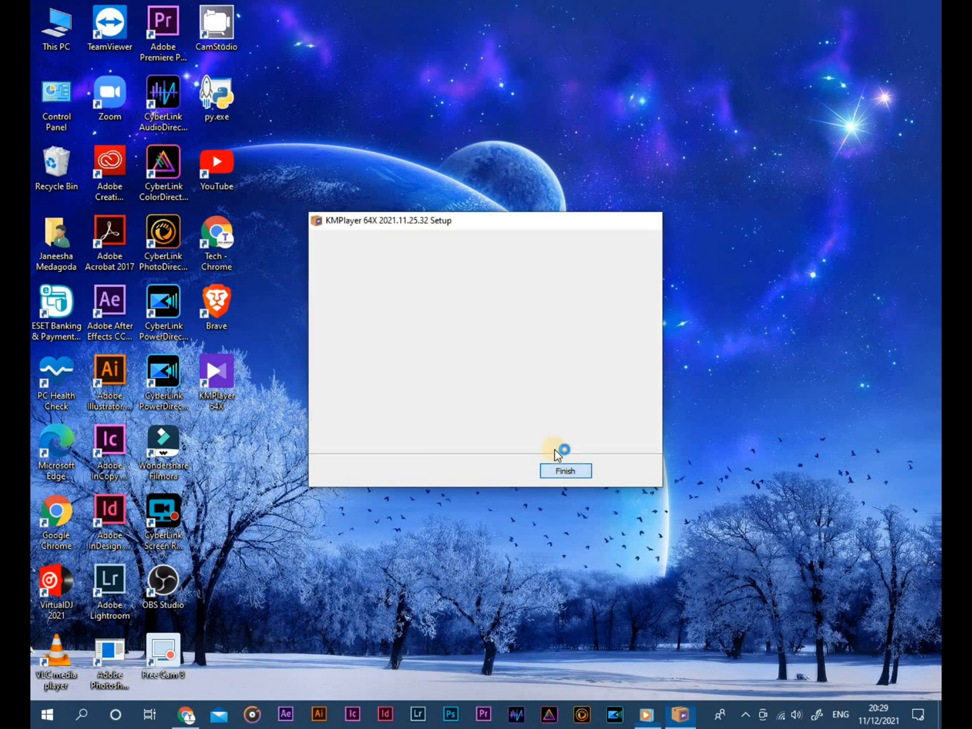
left_click(564, 470)
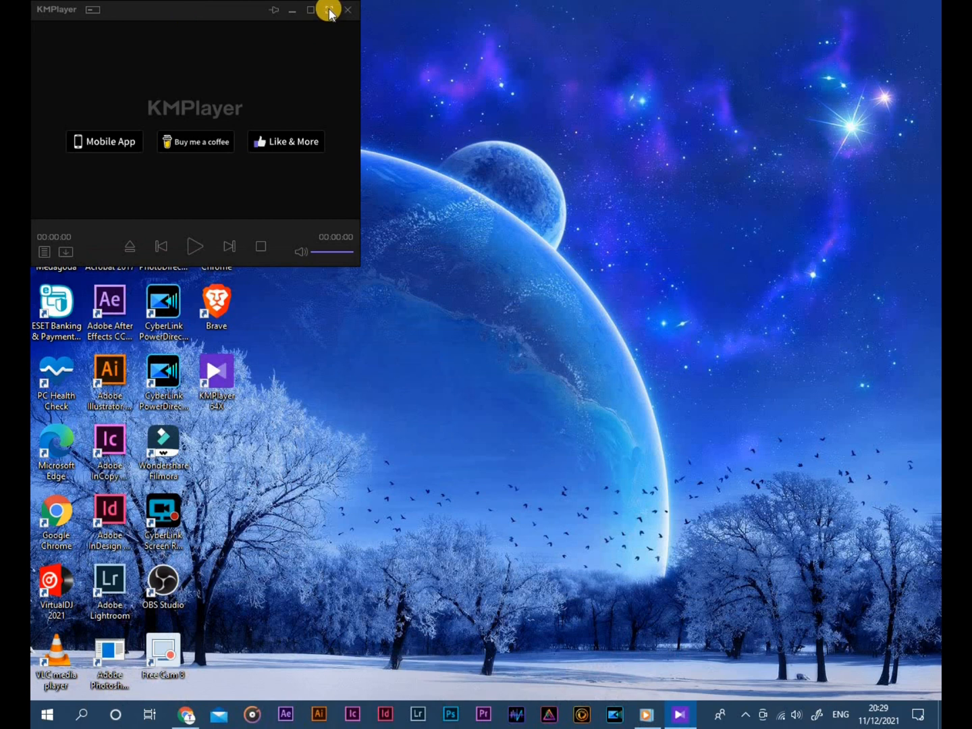
Maximize the player and bring up the Open file dialog from the Play button.
left_click(329, 10)
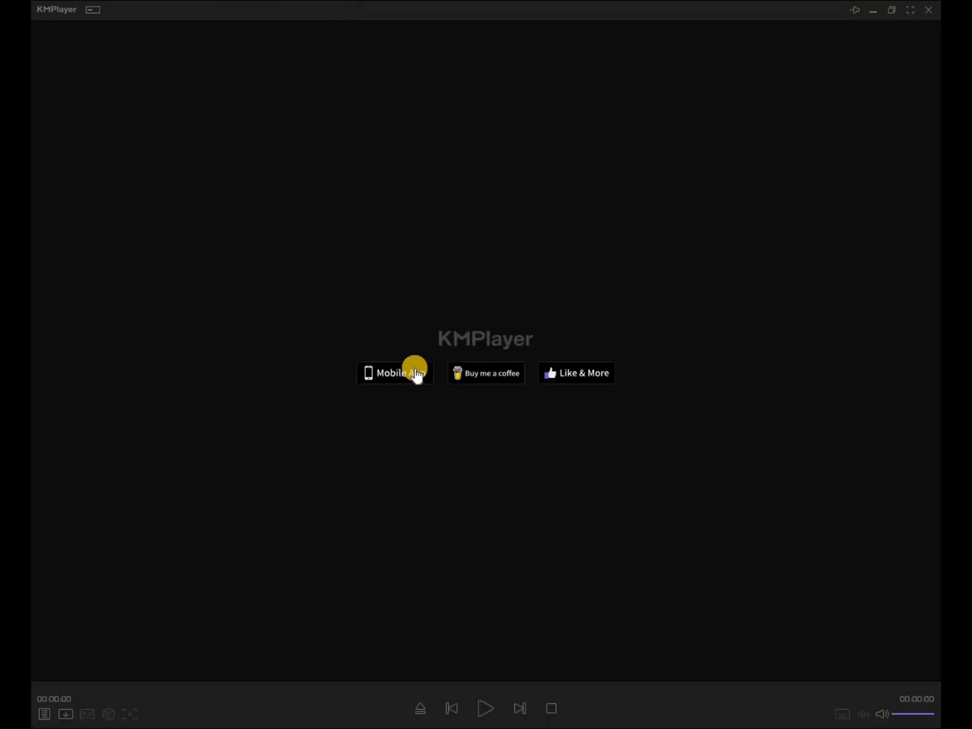
mouse_move(491, 666)
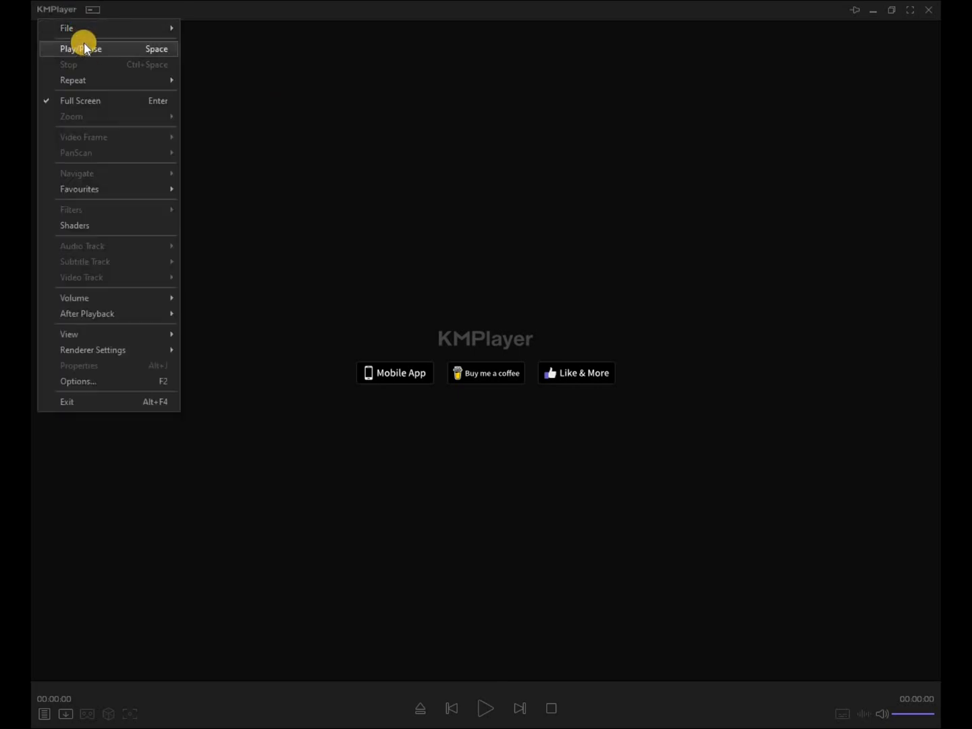
mouse_move(118, 251)
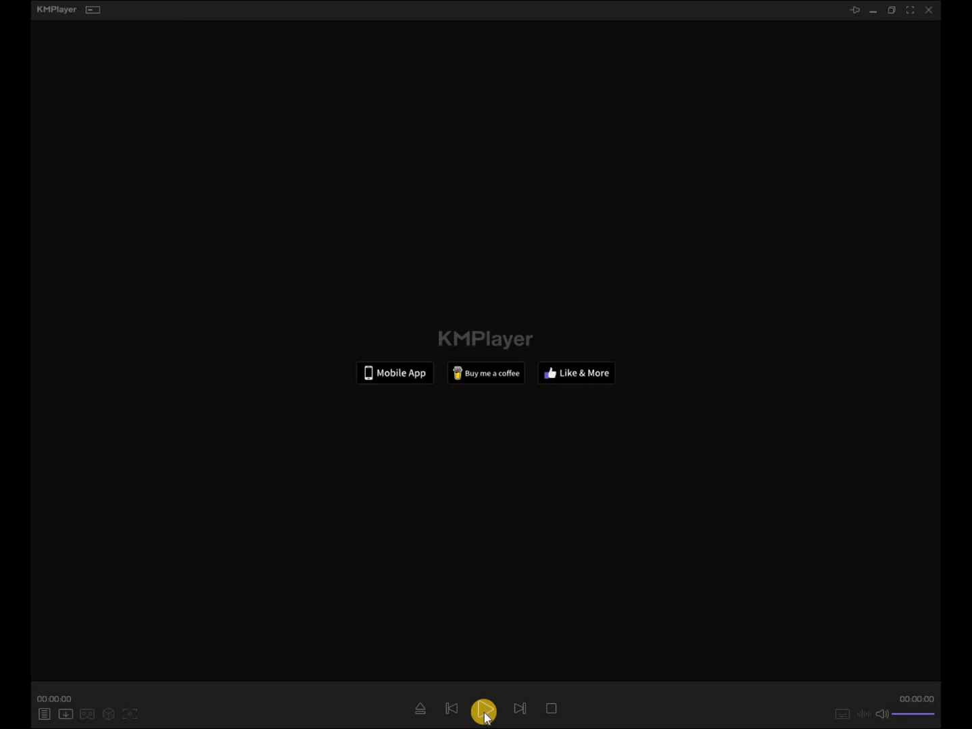
left_click(484, 708)
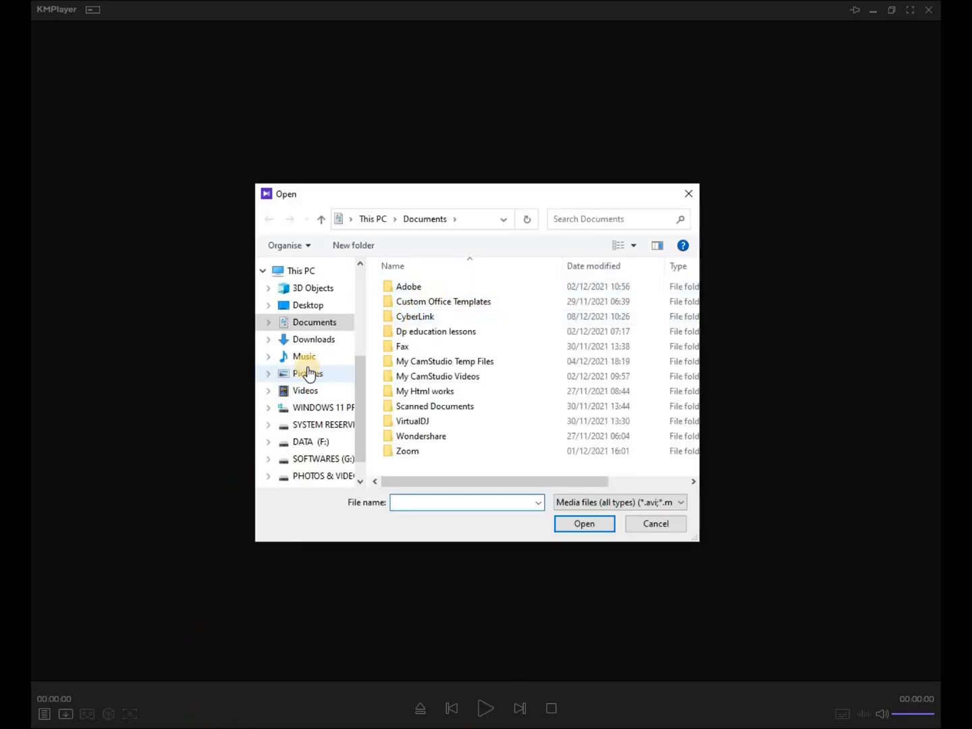
Browse the DATA (F:) drive folders and open oem keys.mp4 for playback.
scroll("down", 3)
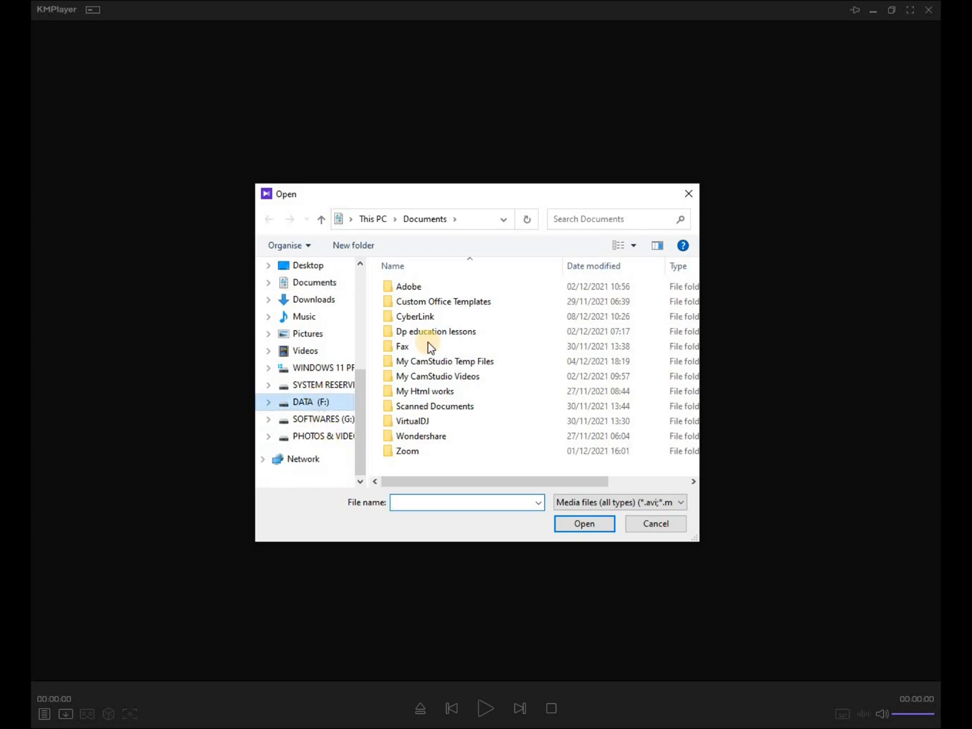
double_click(303, 402)
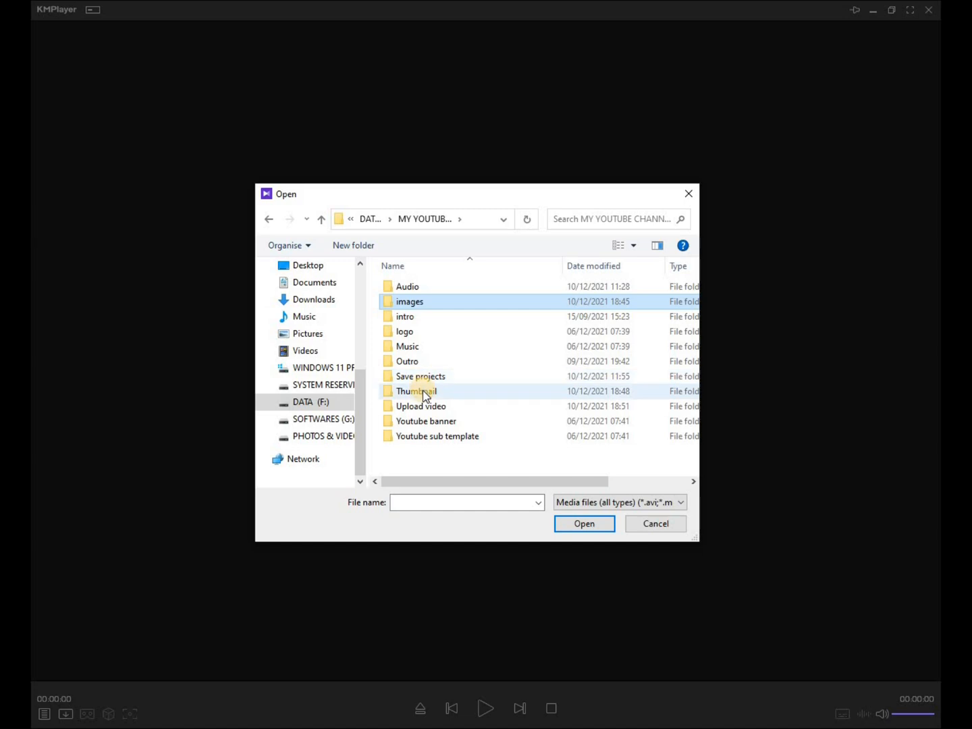
double_click(421, 405)
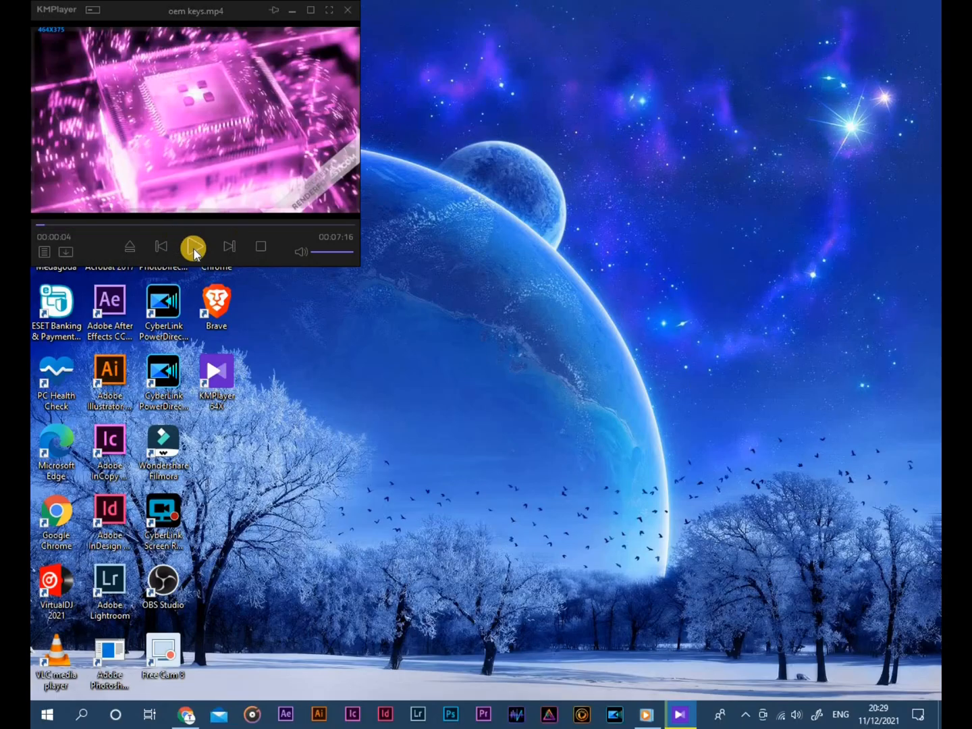
Resume the video briefly, pause it at ten seconds, then close KMPlayer.
left_click(194, 246)
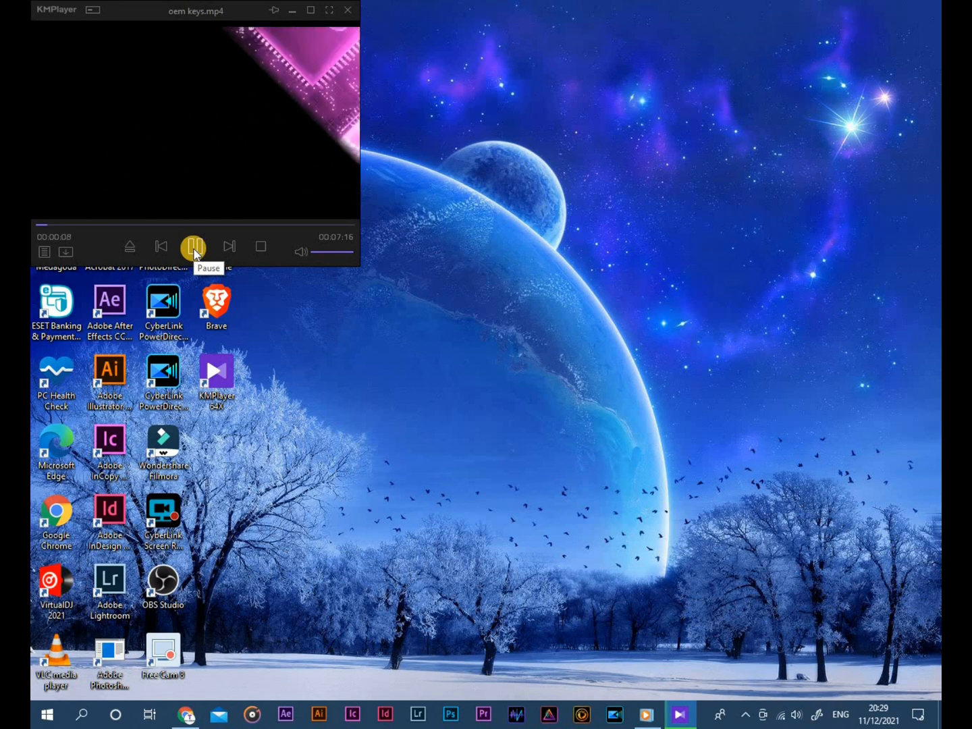
left_click(194, 246)
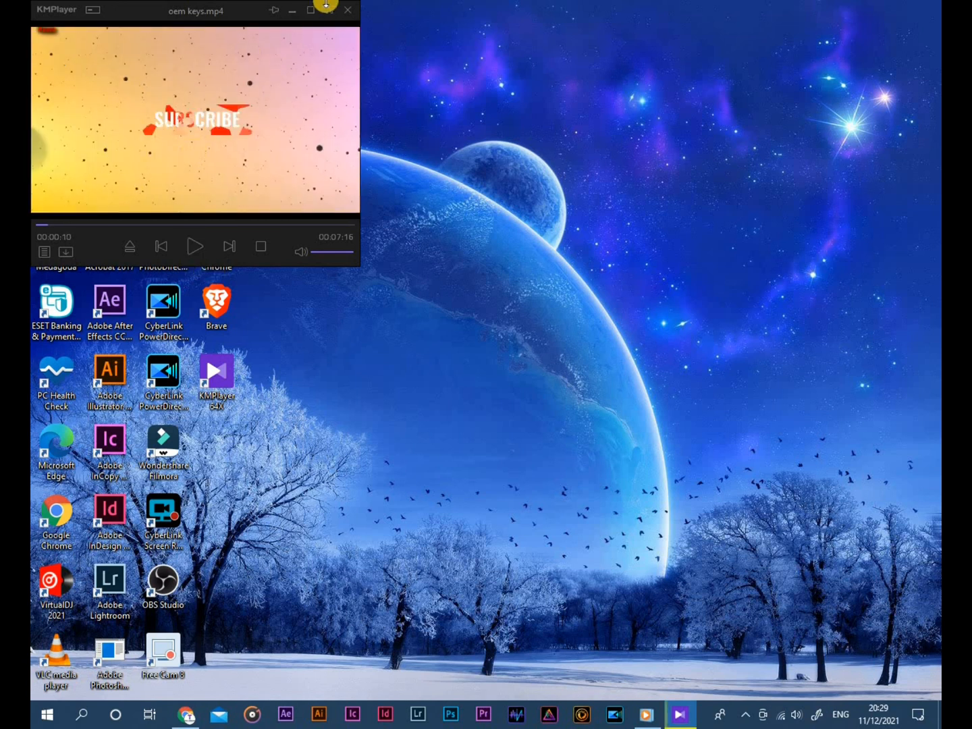
left_click(349, 10)
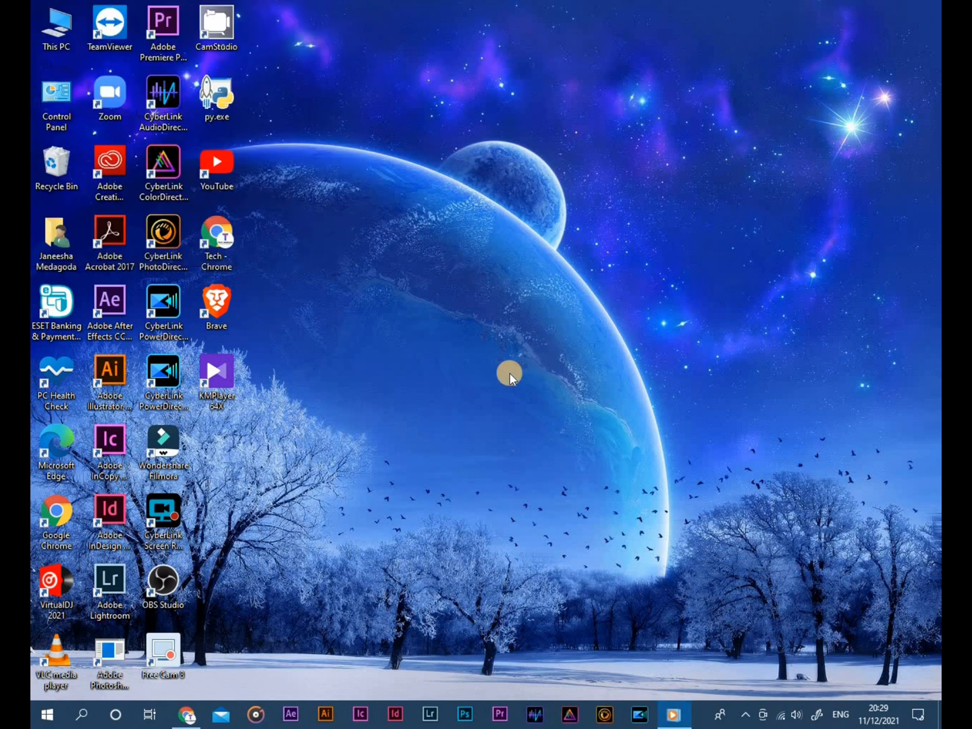
mouse_move(493, 376)
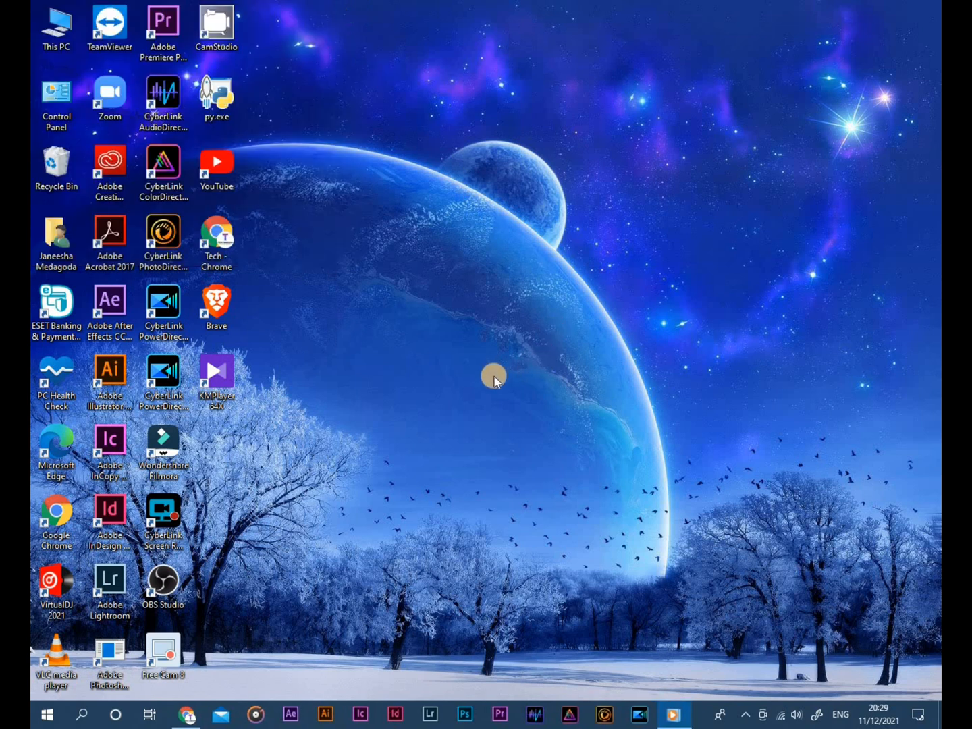